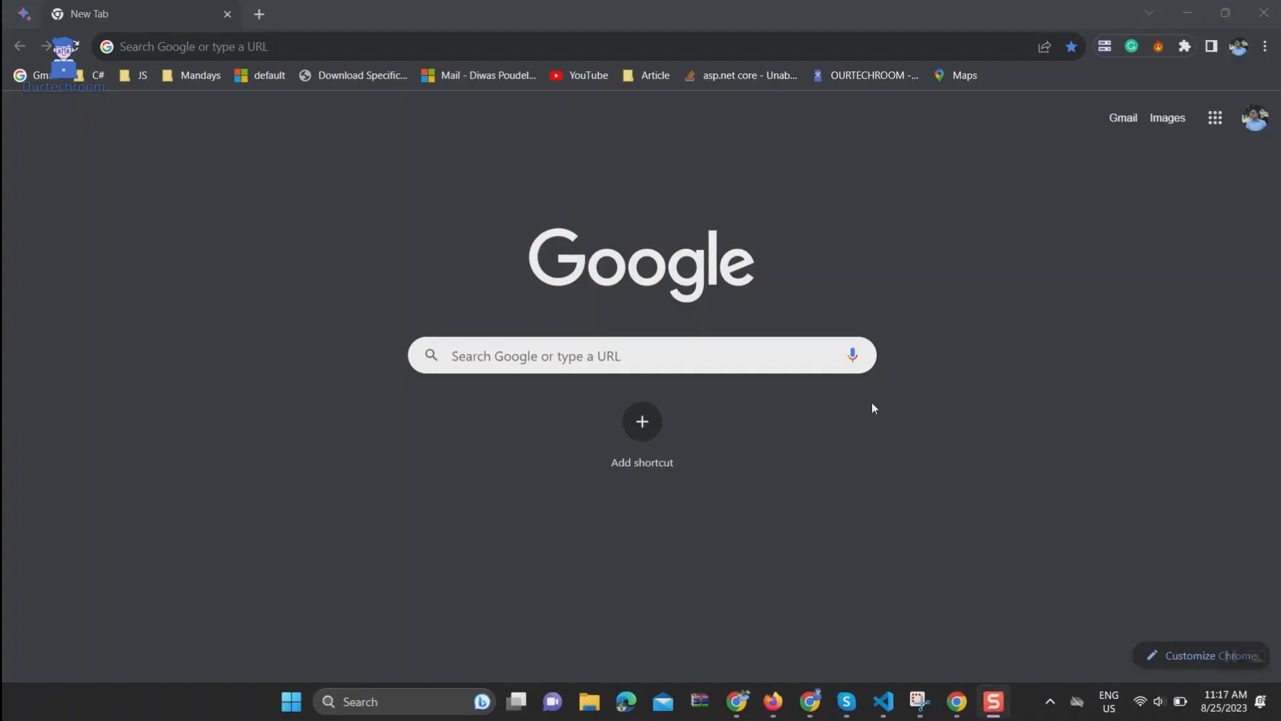
{"action": "mouse_move", "coordinate": [1195, 112]}
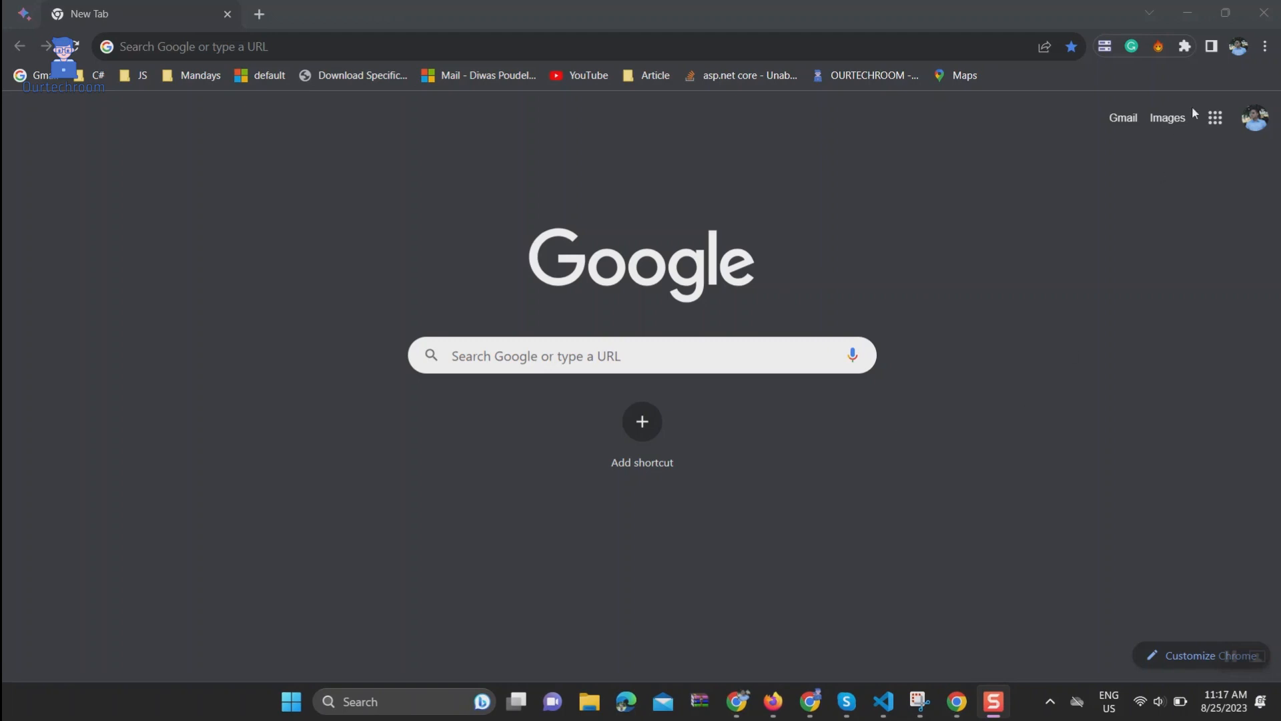
Step: Start editing the current Chrome profile from the toolbar avatar menu
{"action": "left_click", "coordinate": [1238, 45]}
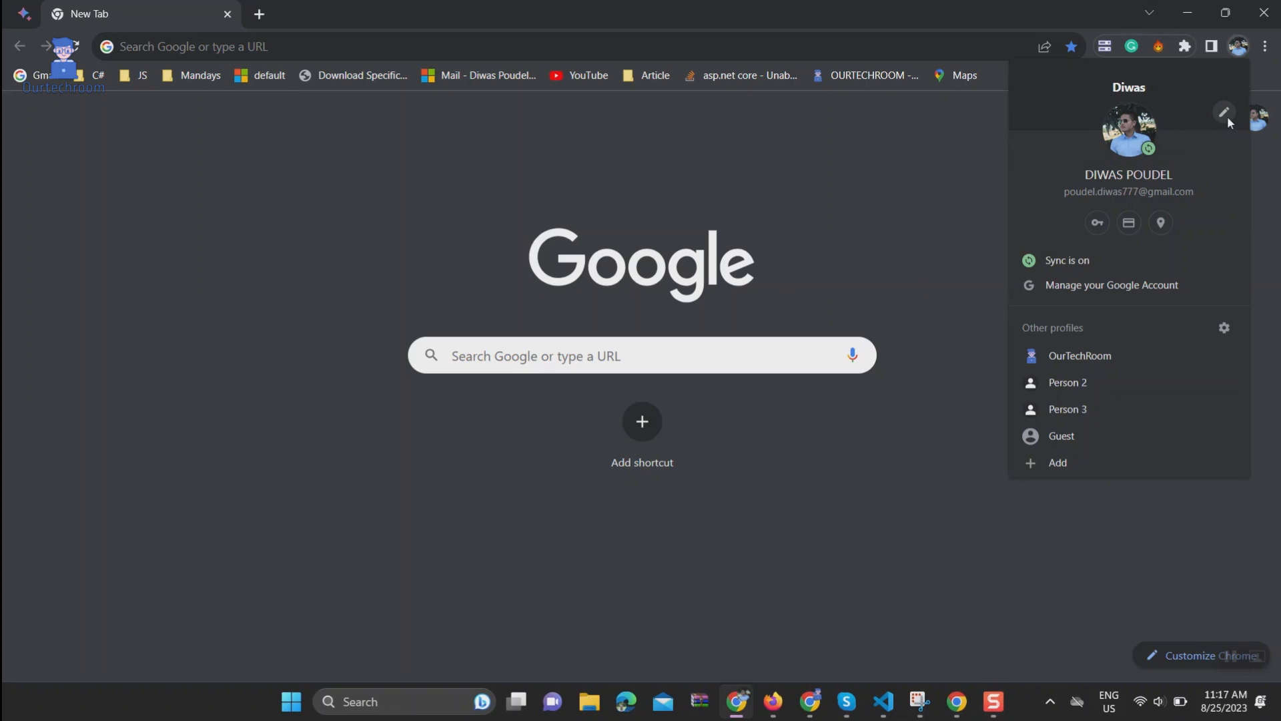
{"action": "left_click", "coordinate": [1225, 110]}
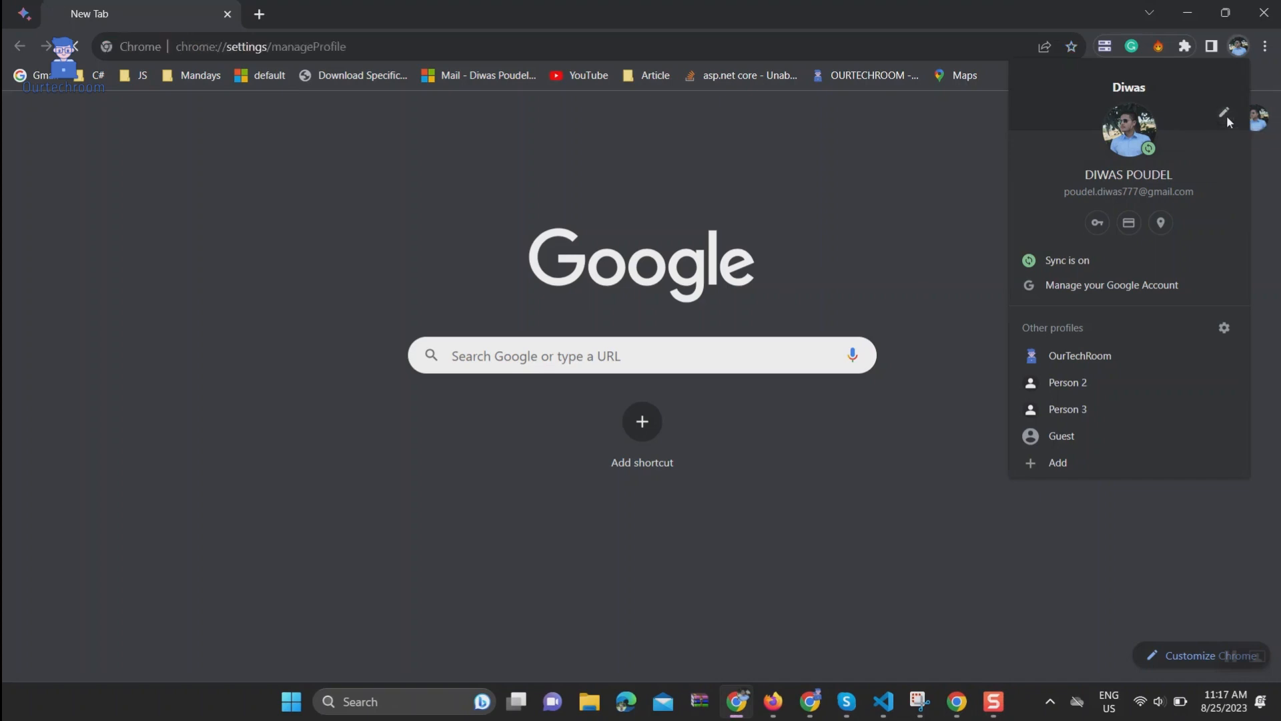
{"action": "left_click", "coordinate": [1225, 110]}
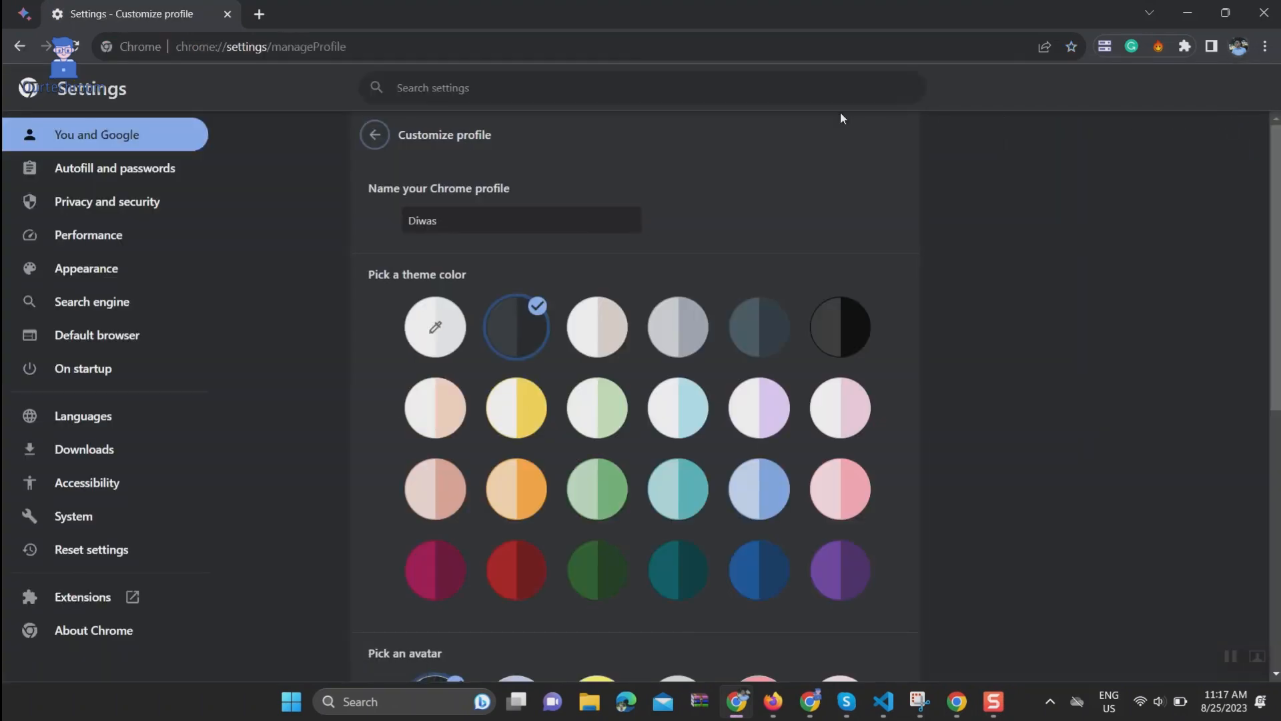
{"action": "scroll", "scroll_direction": "down", "scroll_amount": 3}
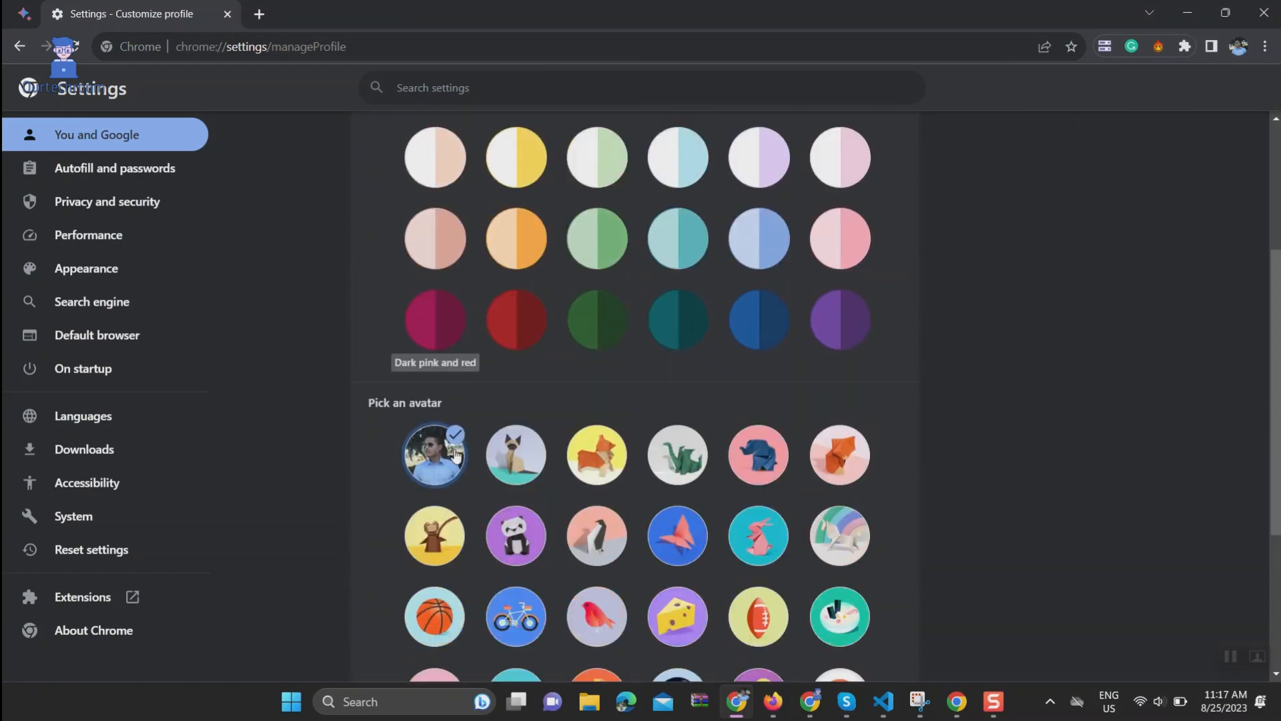
{"action": "scroll", "scroll_direction": "down", "scroll_amount": 3}
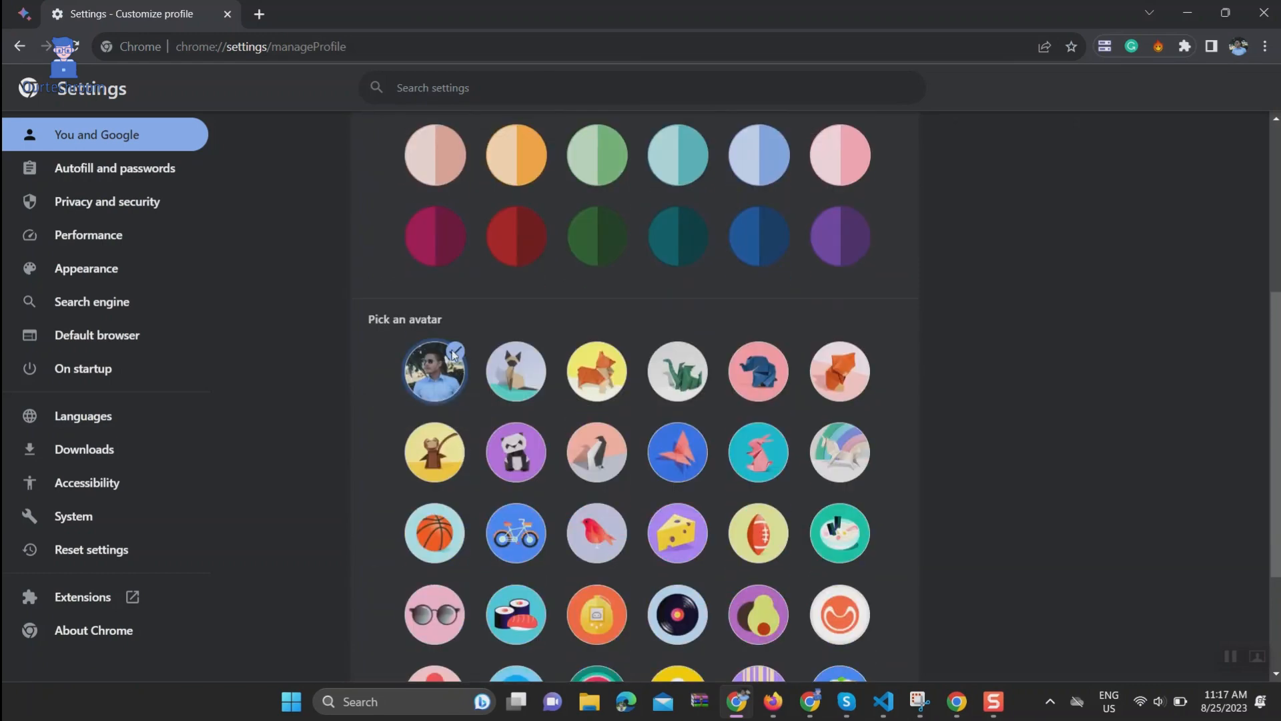
{"action": "scroll", "scroll_direction": "down", "scroll_amount": 3}
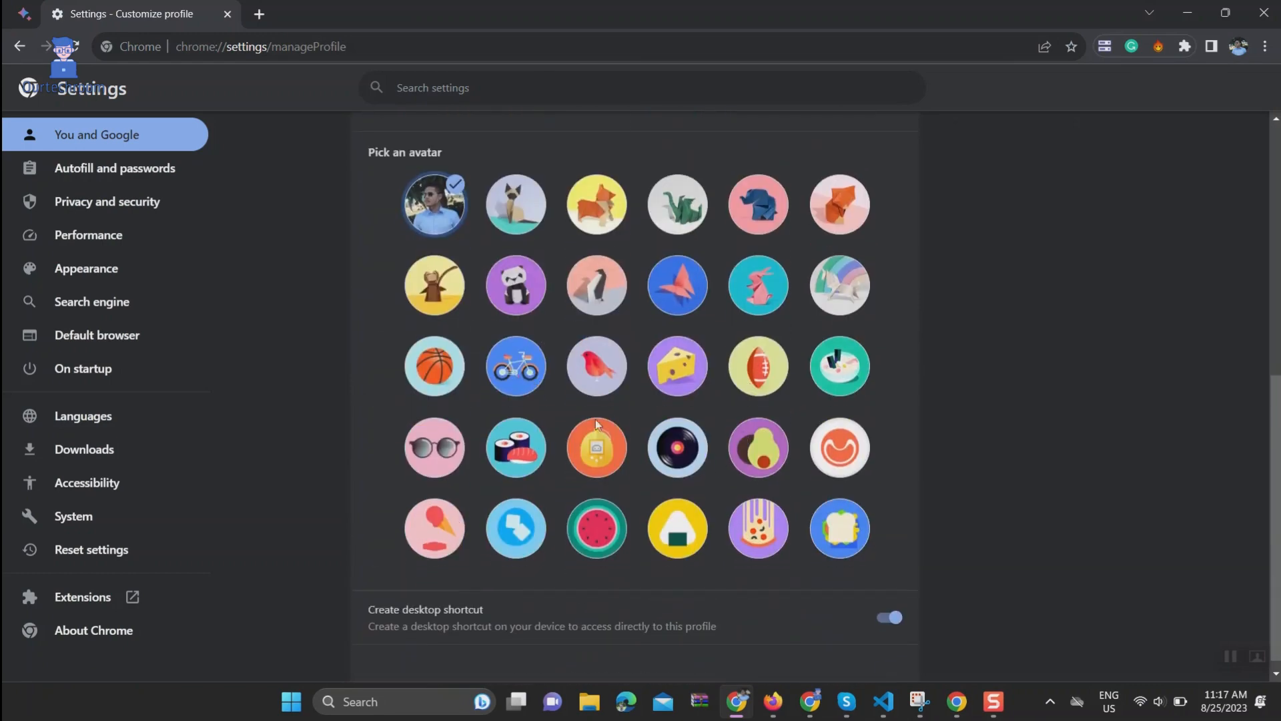
{"action": "mouse_move", "coordinate": [862, 400]}
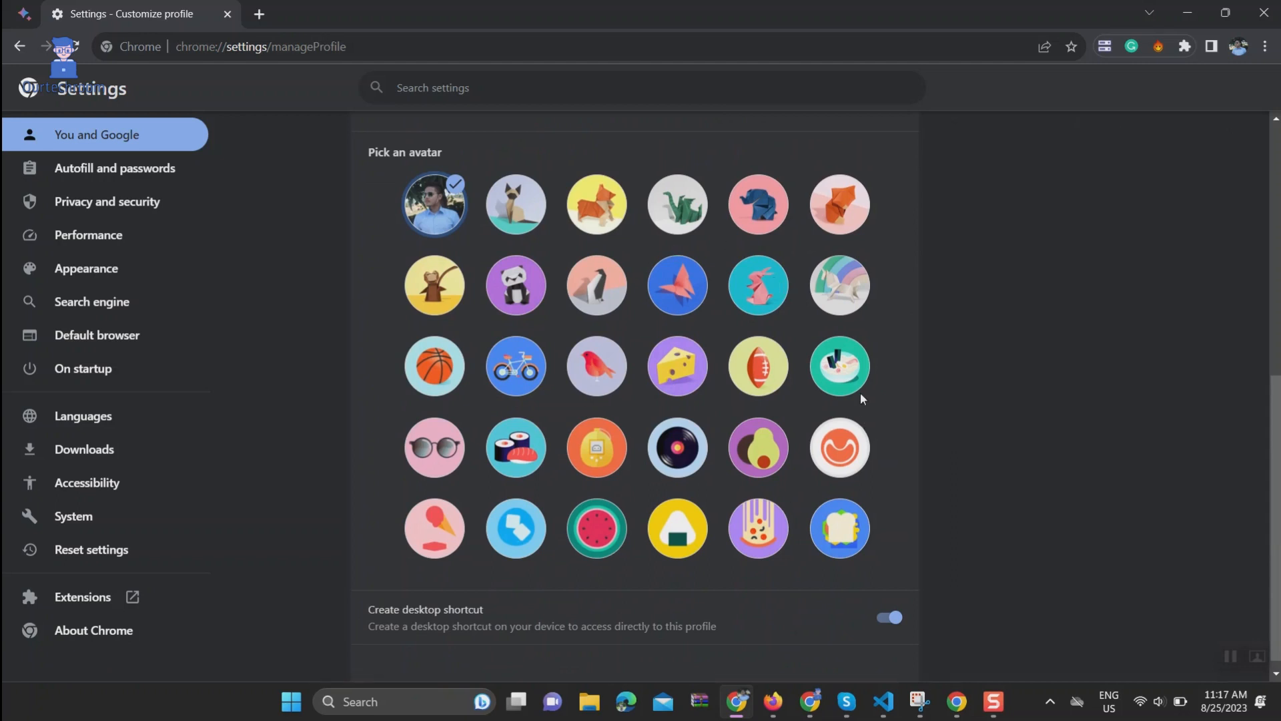
{"action": "mouse_move", "coordinate": [768, 209]}
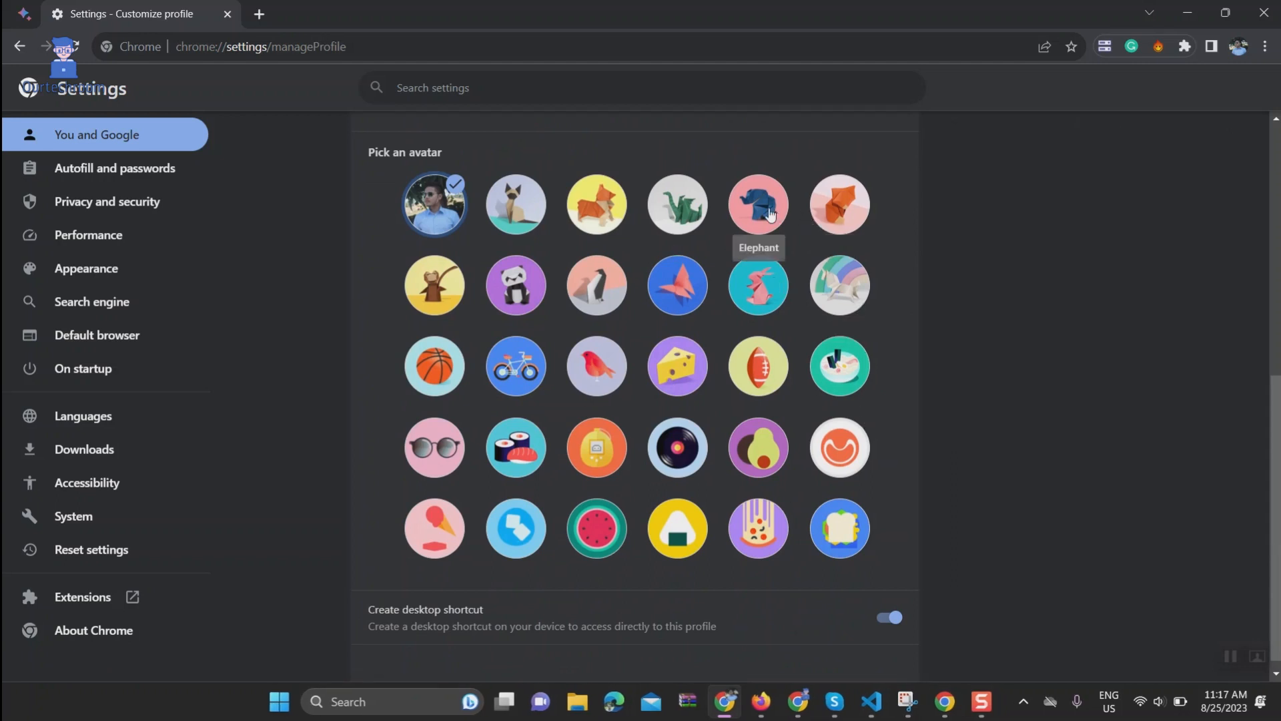
Step: Try the elephant, origami fox and butterfly avatars, settling on the sunglasses icon
{"action": "left_click", "coordinate": [758, 204]}
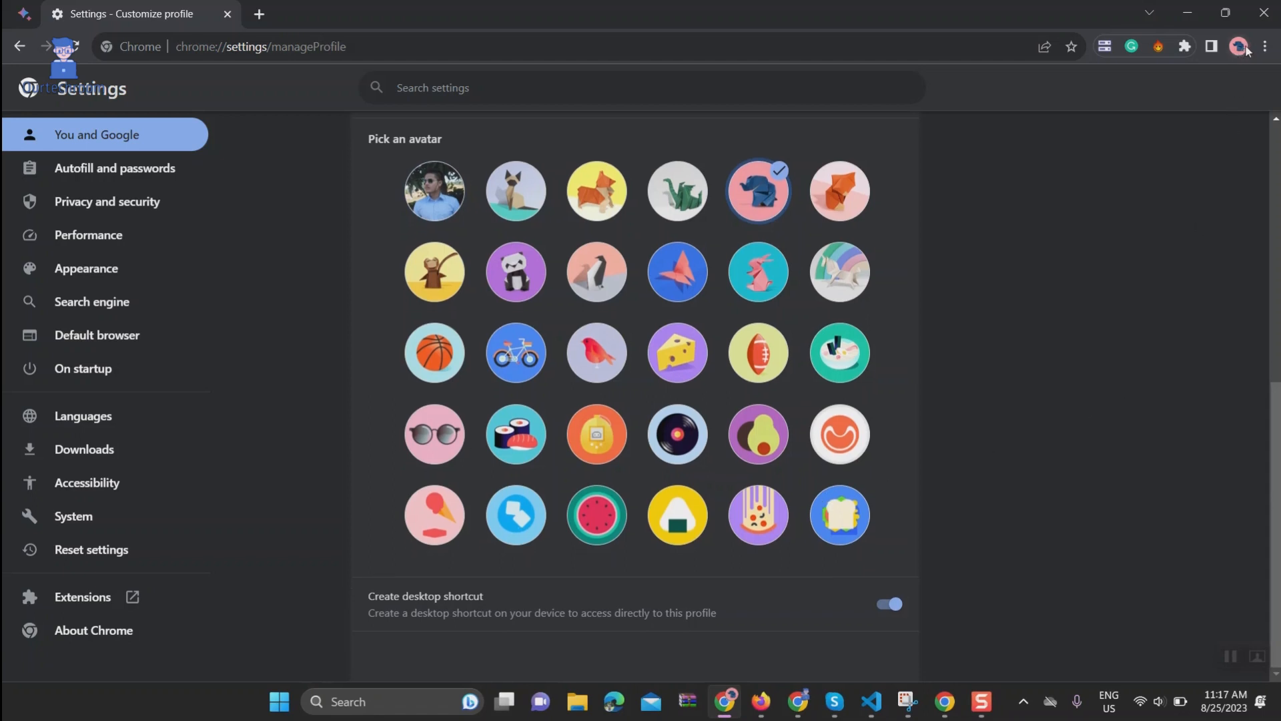
{"action": "left_click", "coordinate": [840, 191]}
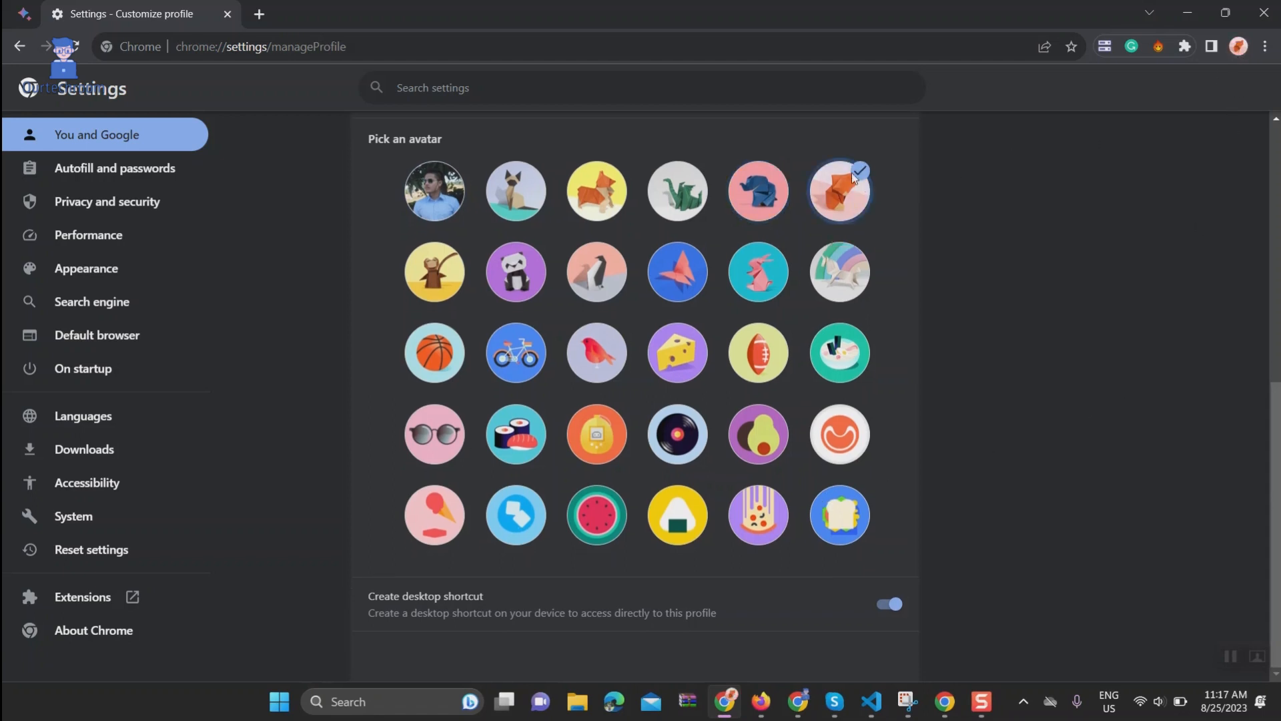
{"action": "left_click", "coordinate": [677, 272]}
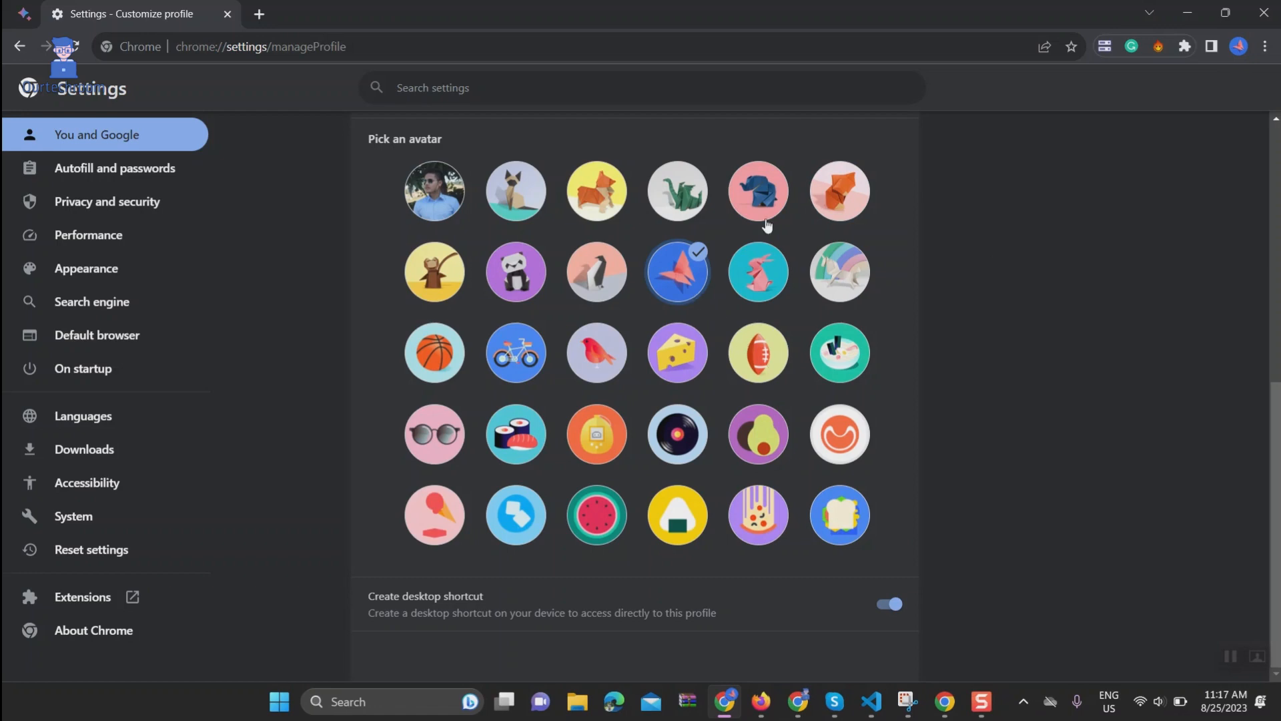
{"action": "left_click", "coordinate": [435, 434]}
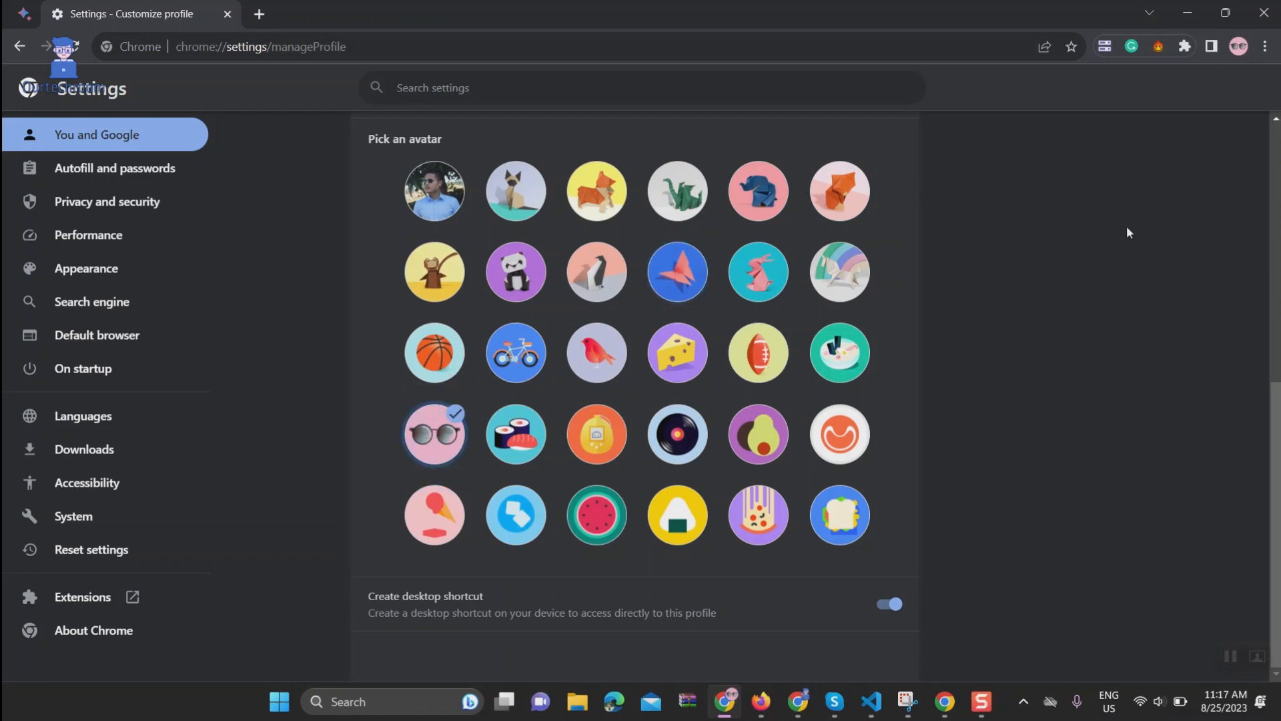
{"action": "mouse_move", "coordinate": [796, 449]}
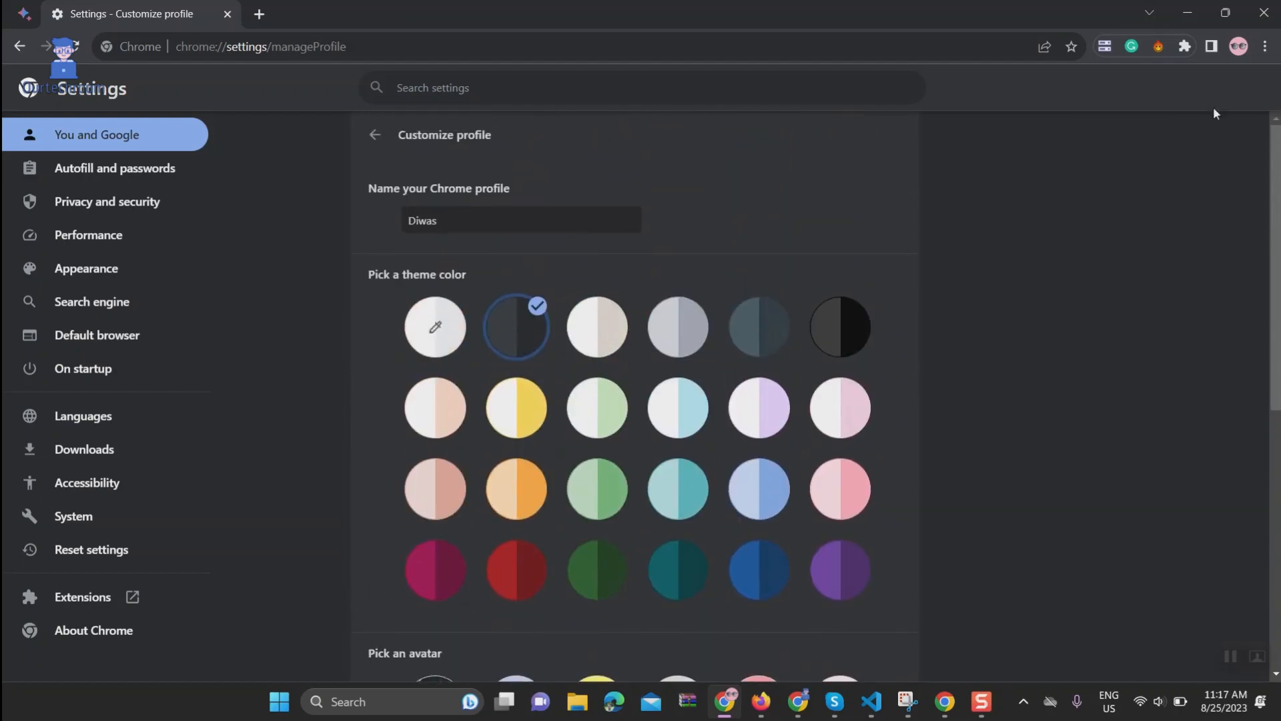
Step: Show the profile menu from a fresh browser tab
{"action": "left_click", "coordinate": [261, 15]}
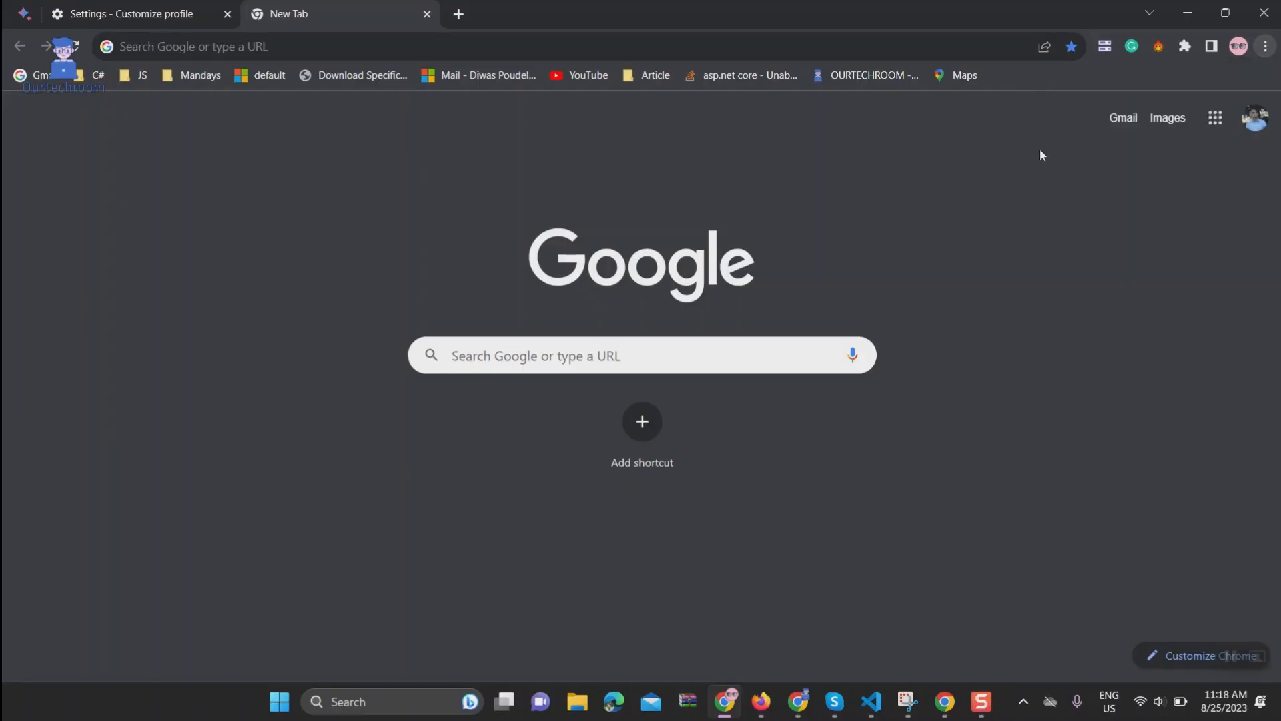
{"action": "left_click", "coordinate": [1237, 45]}
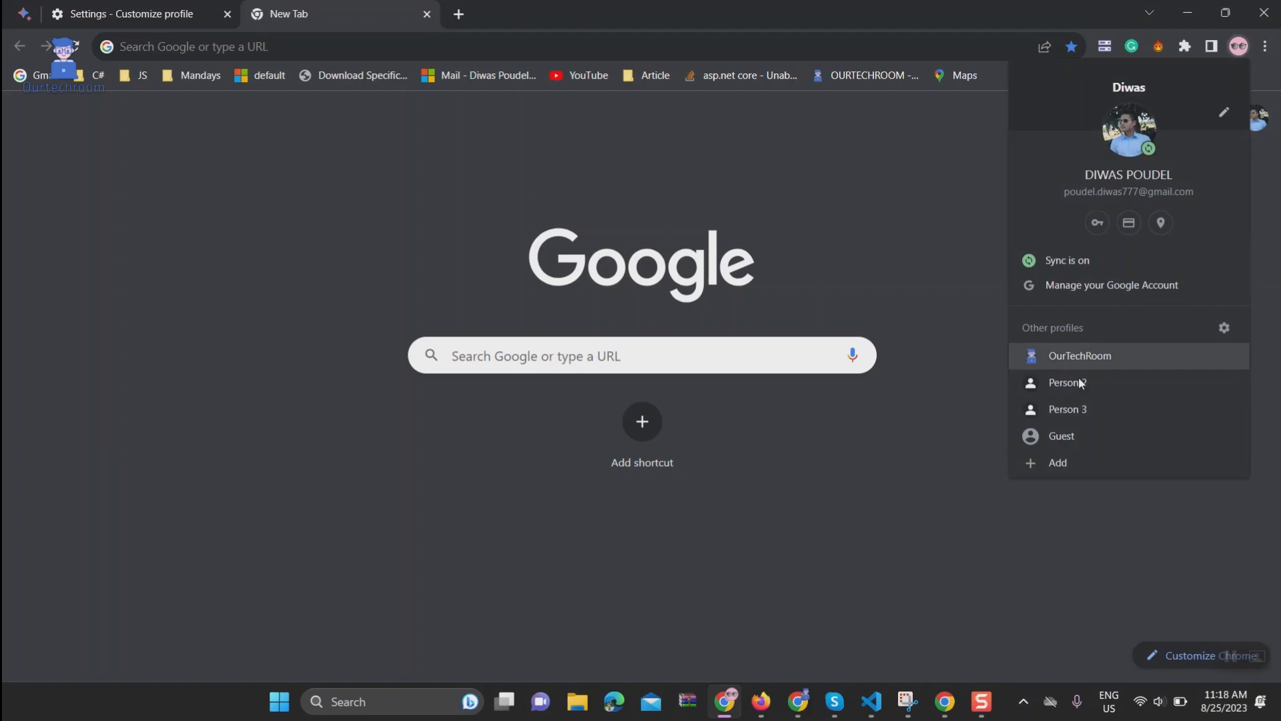
{"action": "mouse_move", "coordinate": [1123, 435]}
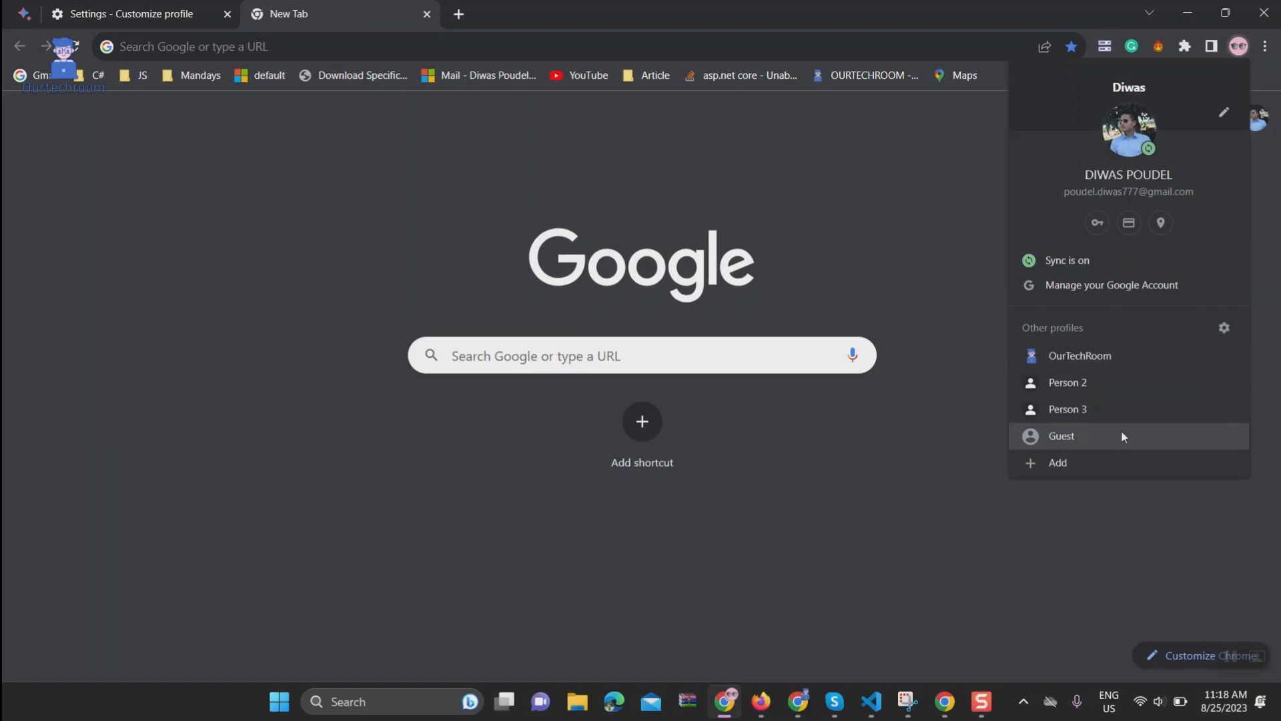
Step: Begin browsing as a Guest so no profile picture is shown
{"action": "left_click", "coordinate": [1062, 436]}
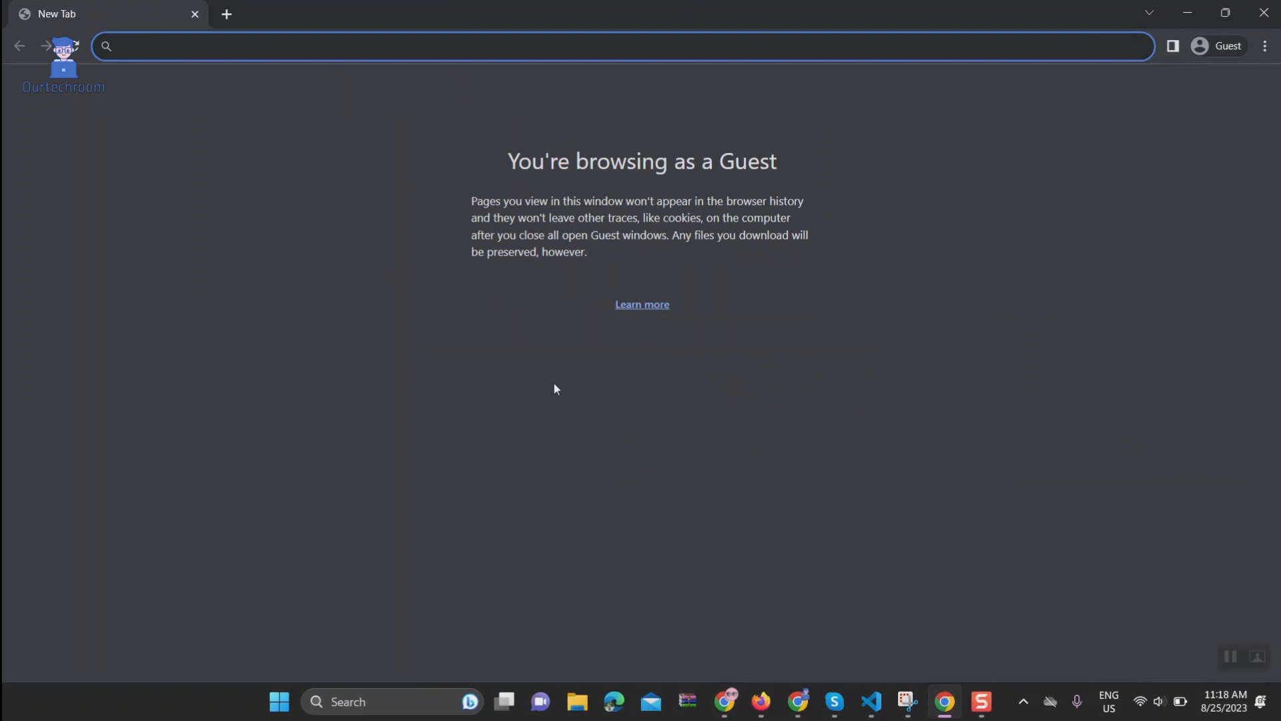
{"action": "mouse_move", "coordinate": [1222, 49]}
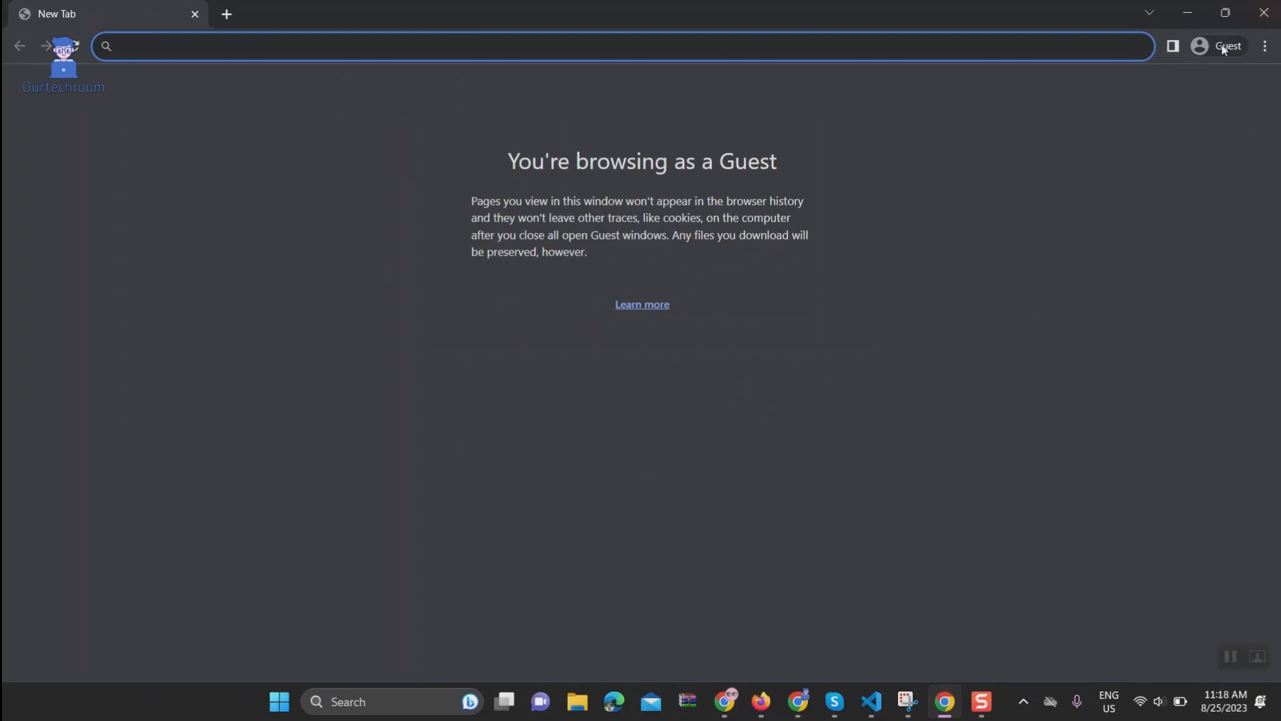